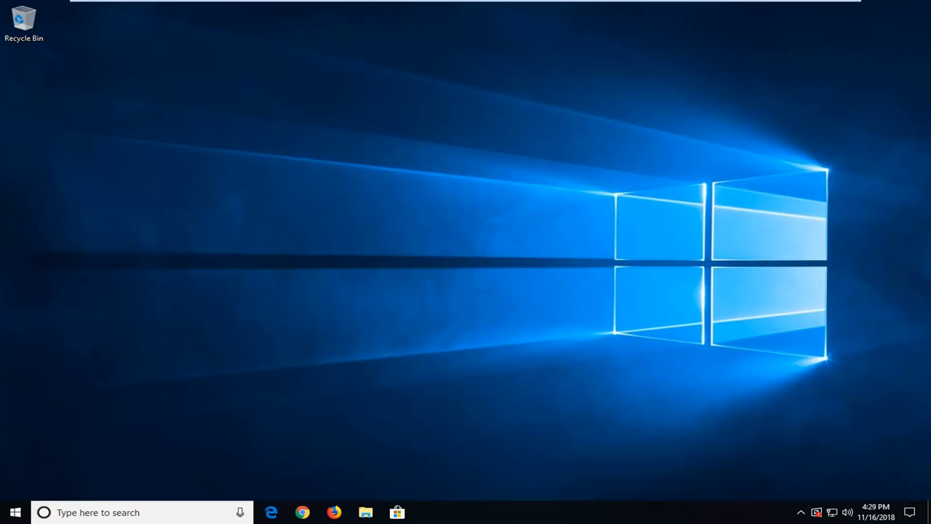
pyautogui.moveTo(413, 161)
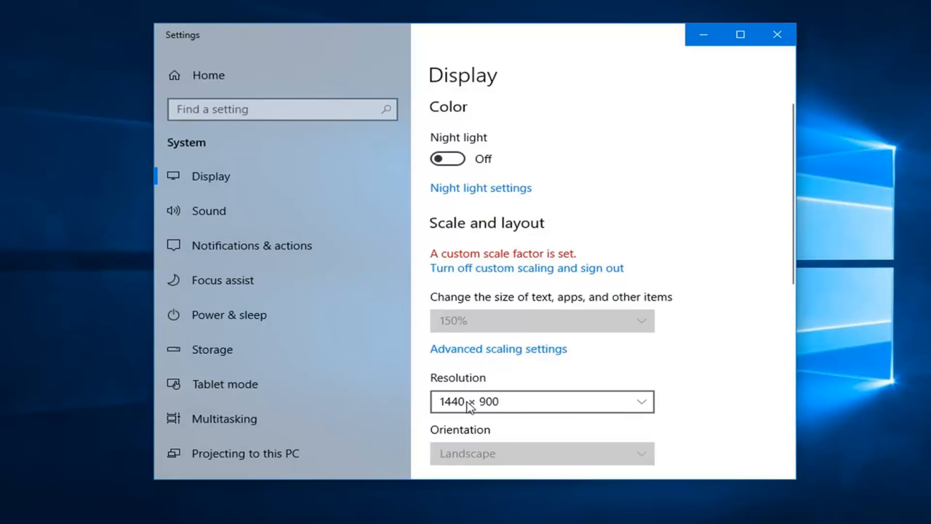
pyautogui.click(542, 401)
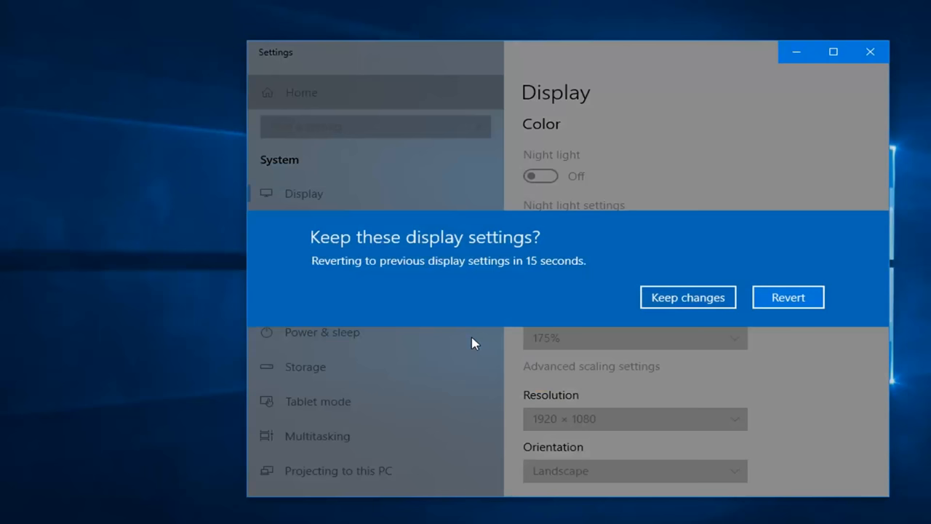
pyautogui.moveTo(622, 286)
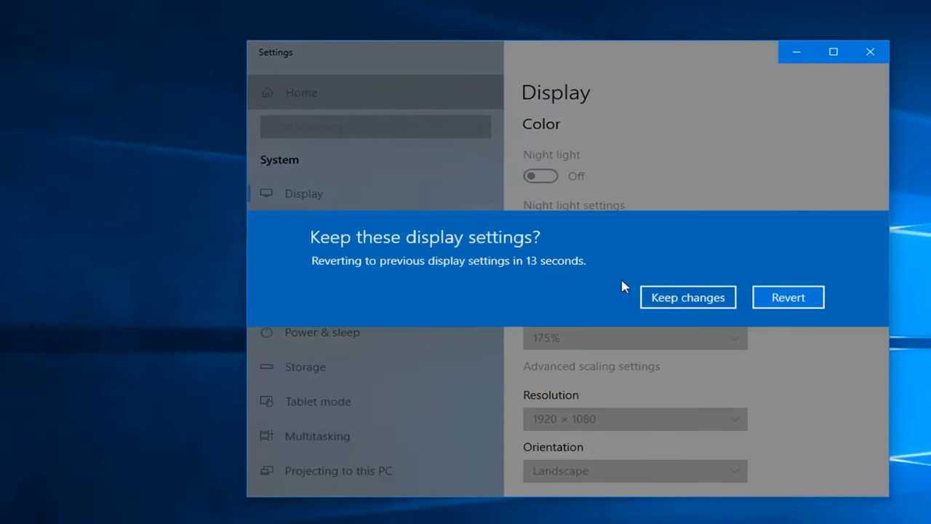
pyautogui.click(686, 296)
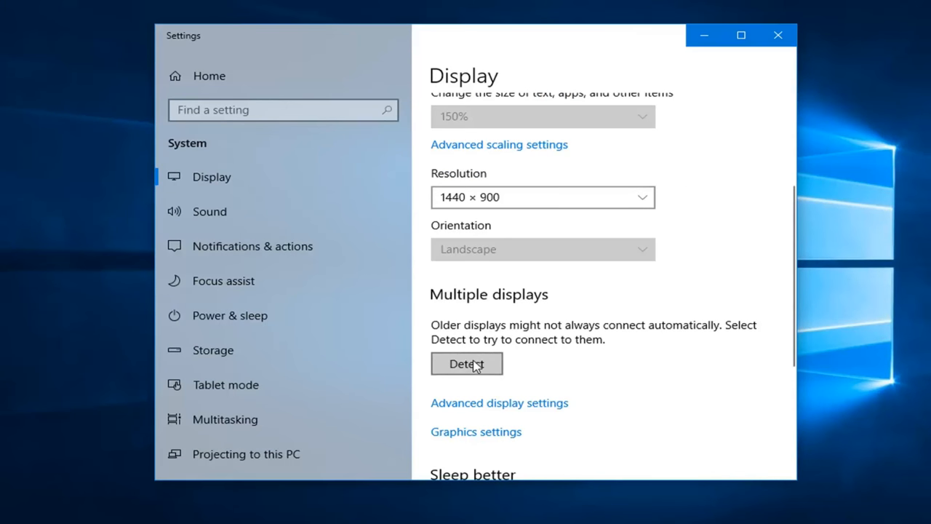
pyautogui.moveTo(541, 307)
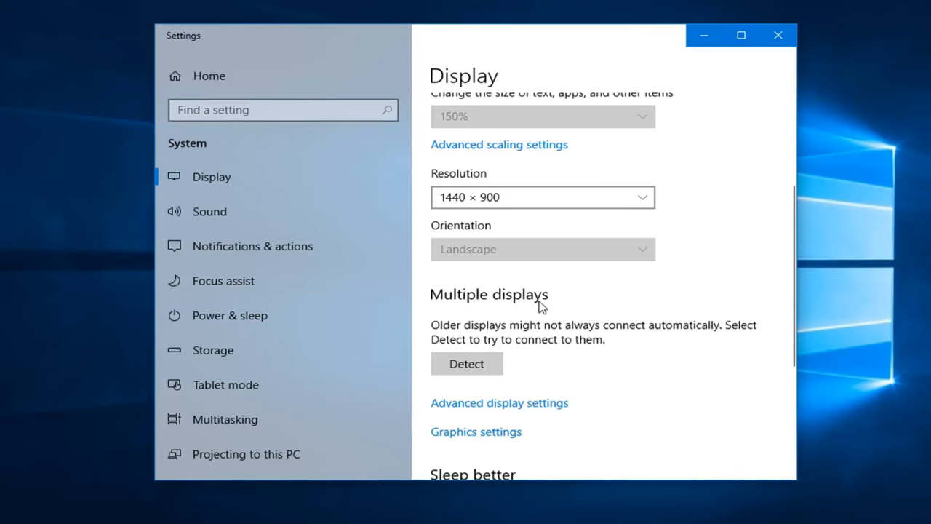
pyautogui.moveTo(535, 327)
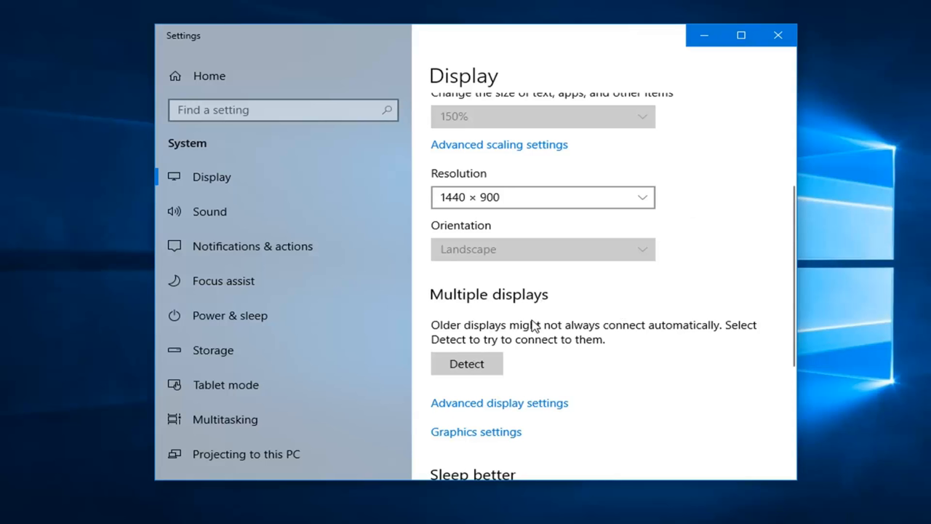
pyautogui.moveTo(531, 321)
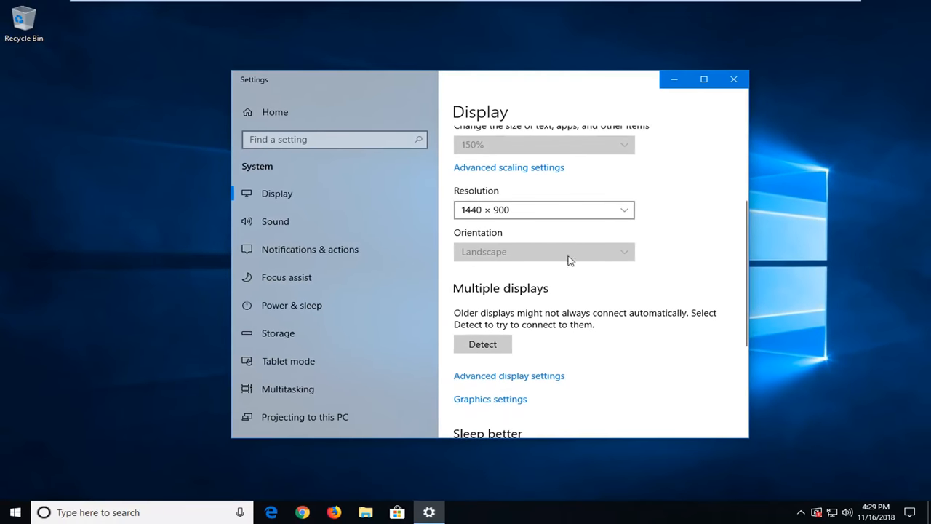
pyautogui.moveTo(478, 294)
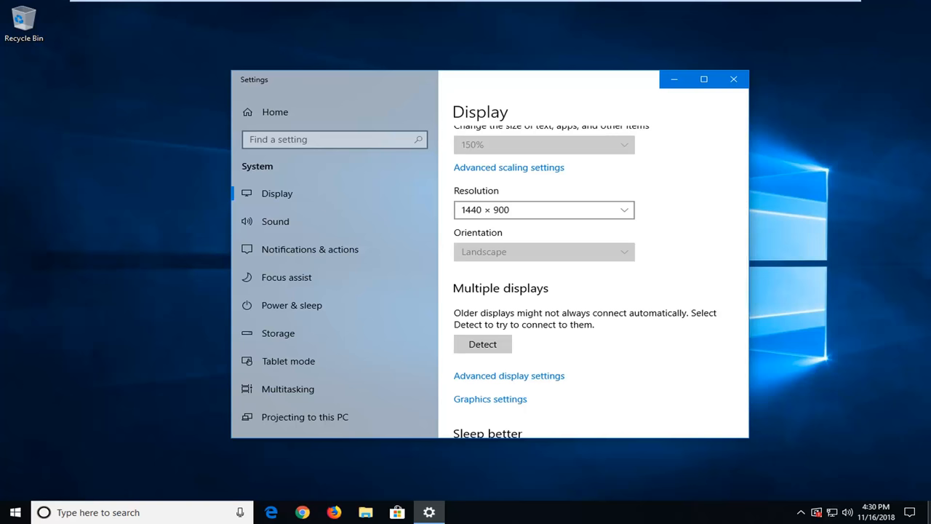
pyautogui.moveTo(732, 78)
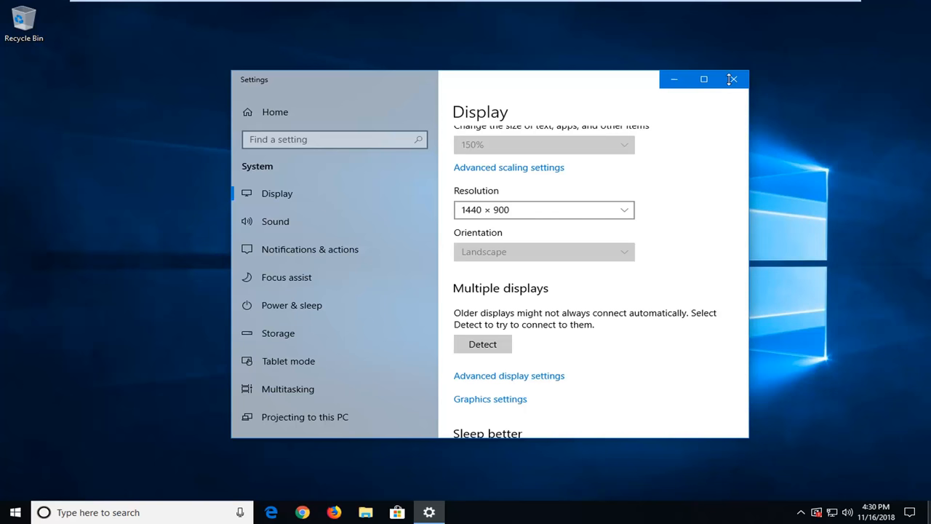